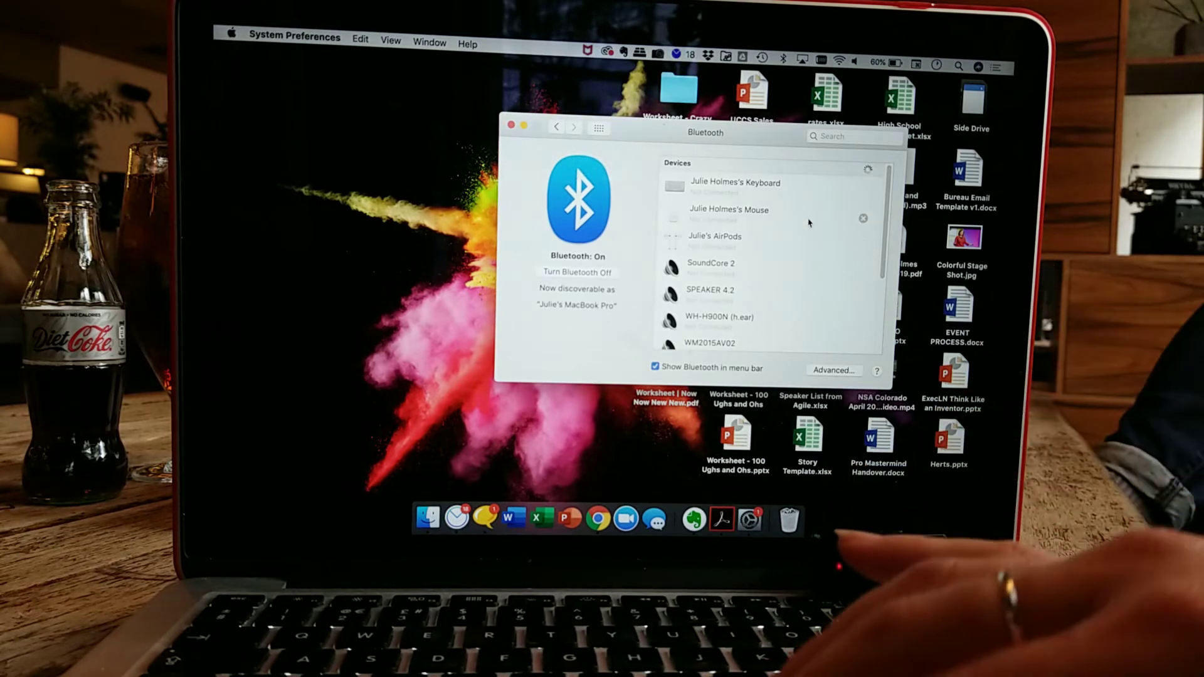
# Step: Scroll the Bluetooth Devices list and connect the HeyMic microphone
pyautogui.scroll(-3)
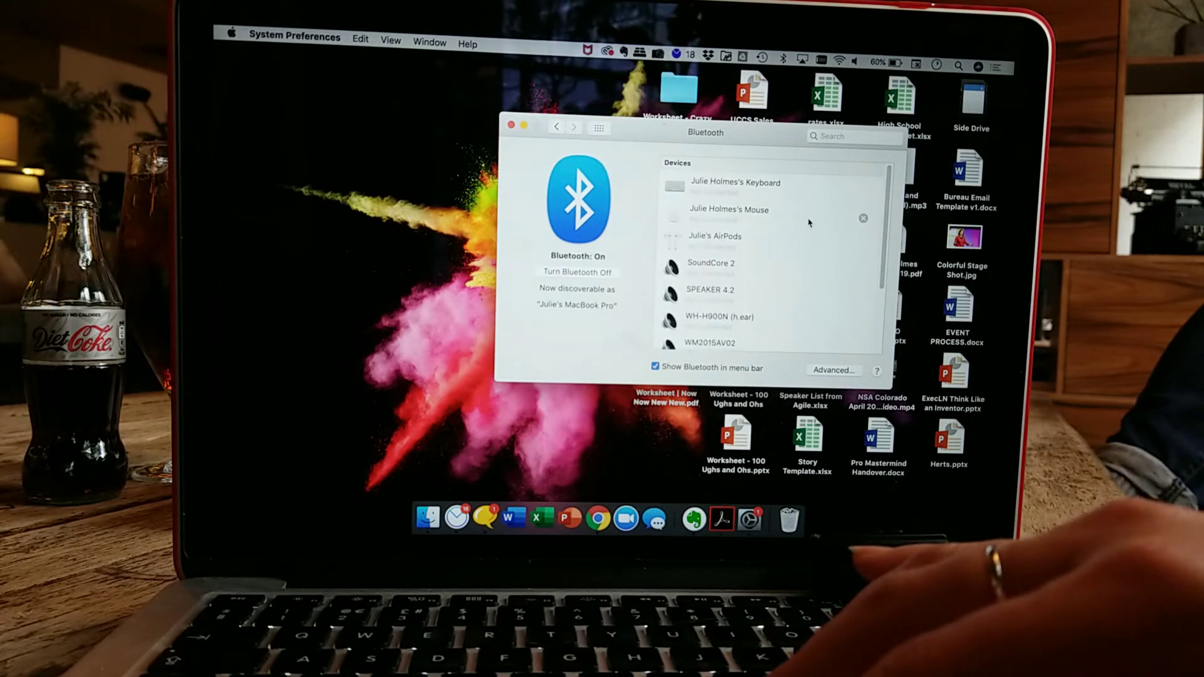
pyautogui.scroll(-3)
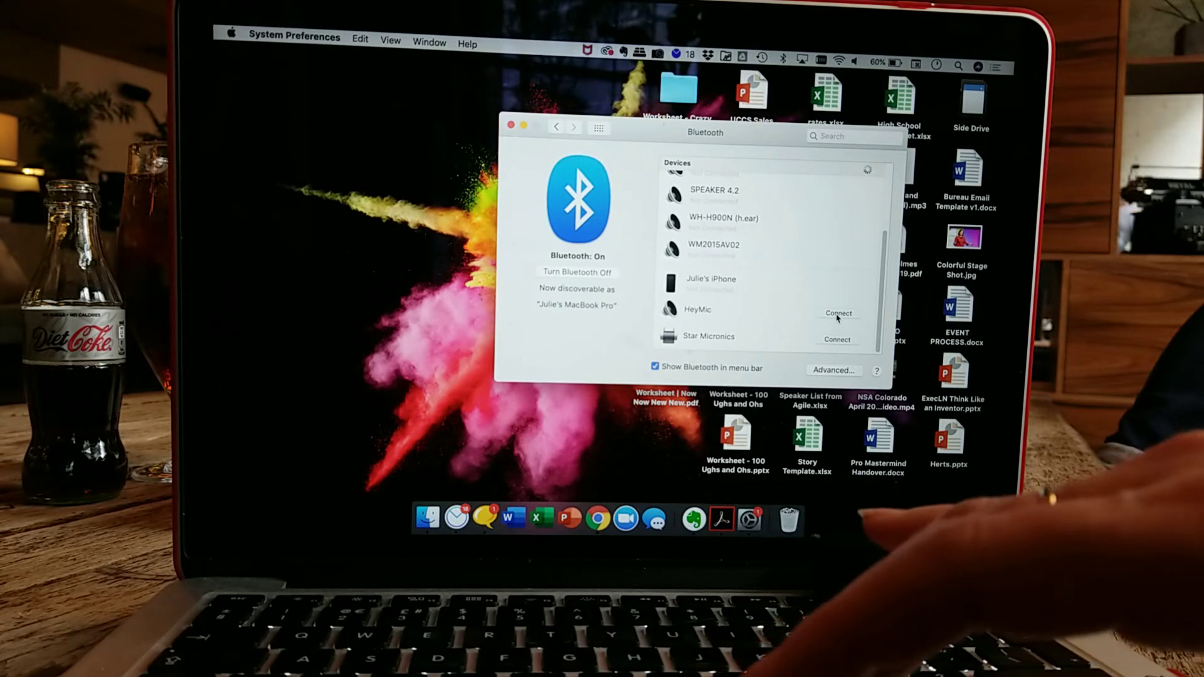
pyautogui.click(838, 314)
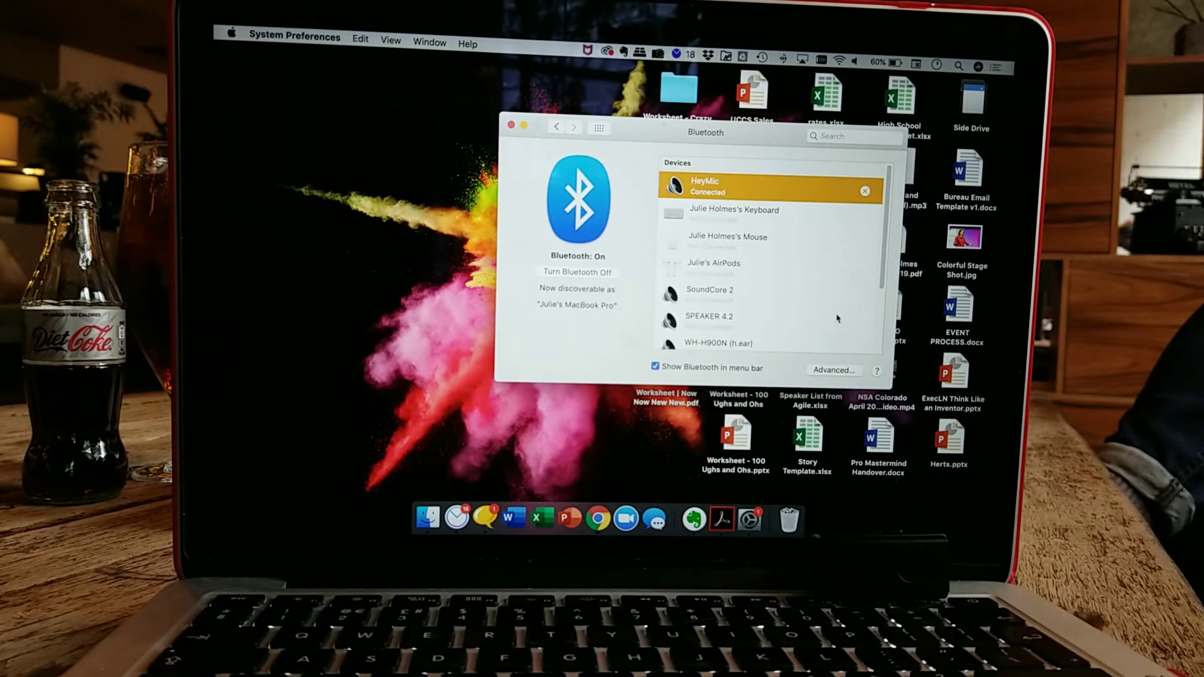